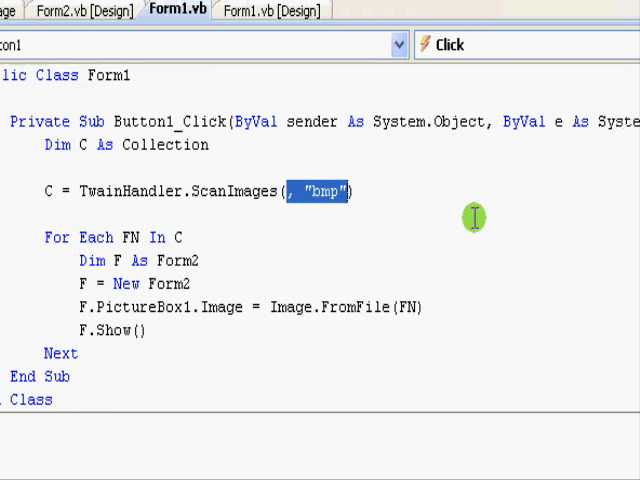
Step: Delete the ScanImages arguments, leaving an empty call, and select the WindowsApplication1 project
key("Delete")
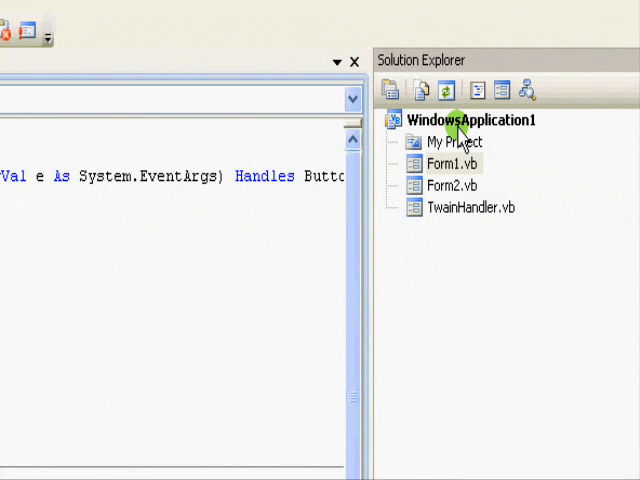
left_click(470, 207)
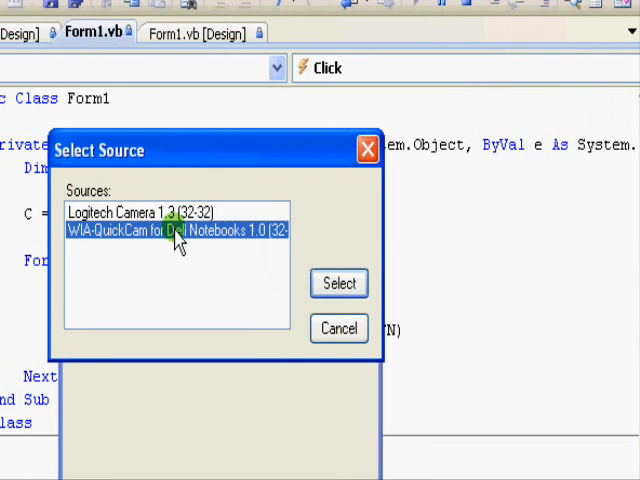
Step: Capture pictures from the QuickCam webcam and move Form1 aside to reveal the picture windows
left_click(338, 283)
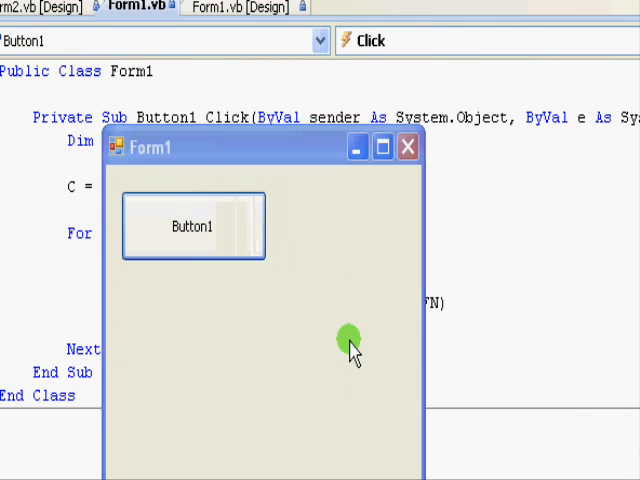
left_click(192, 226)
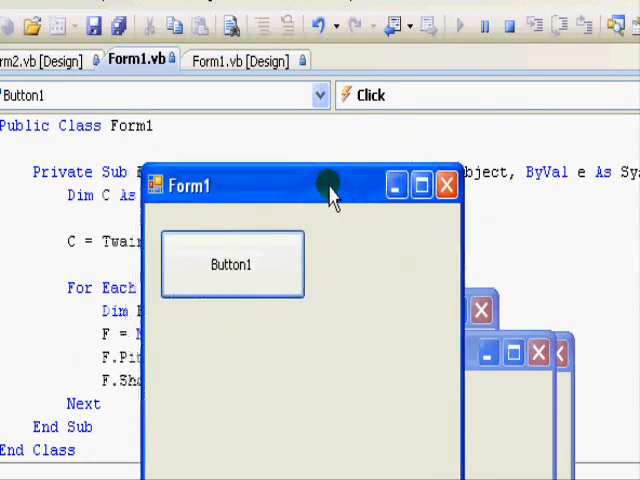
left_click_drag(330, 185, 430, 168)
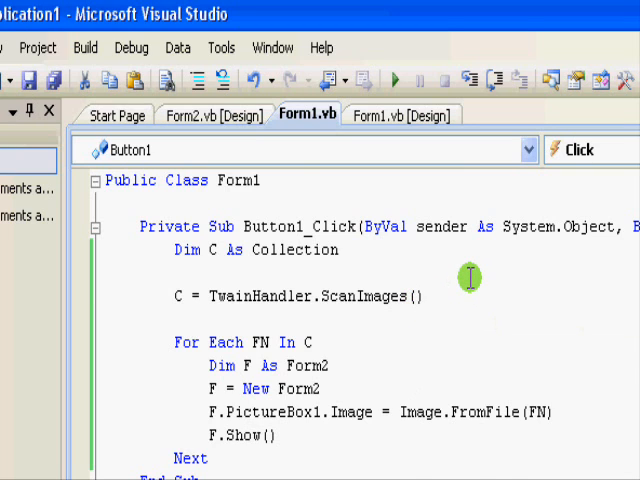
Step: Type ( , "bmp") after ScanImages, then replace bmp with png
type("(")
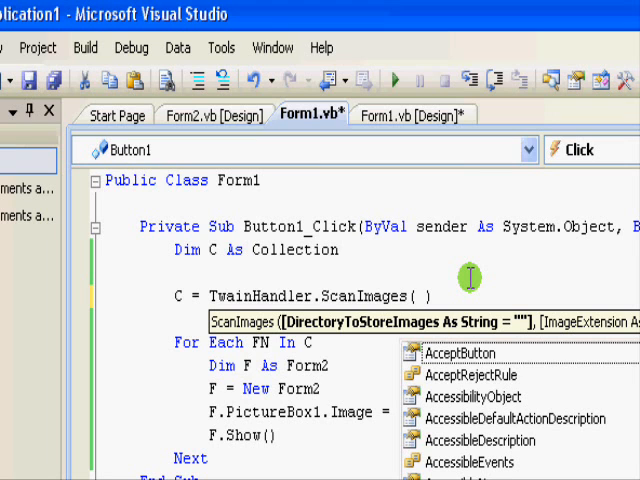
type(",")
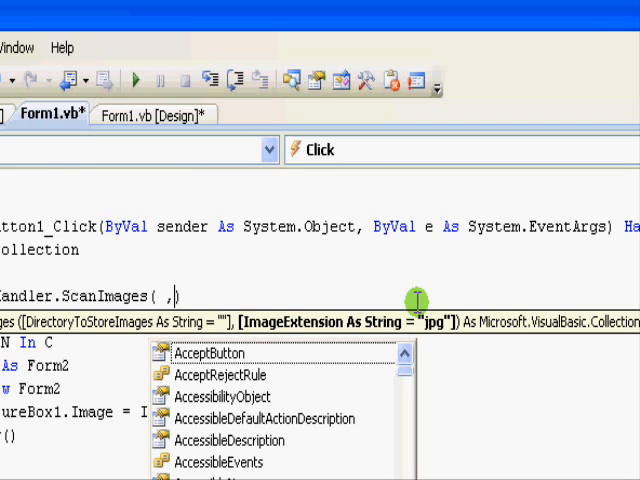
type("\"bmp\"")
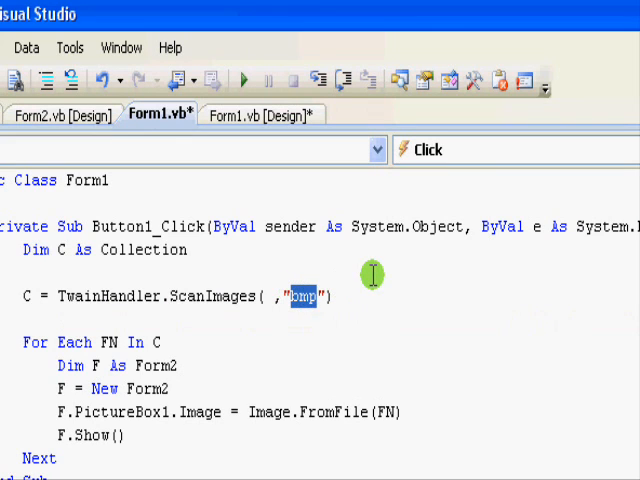
type("png")
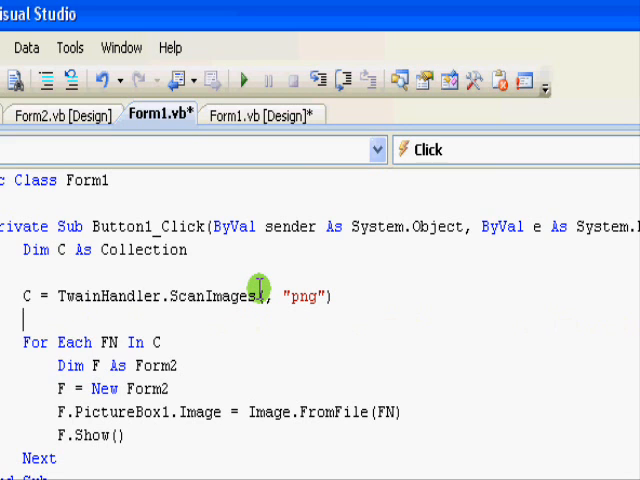
mouse_move(185, 350)
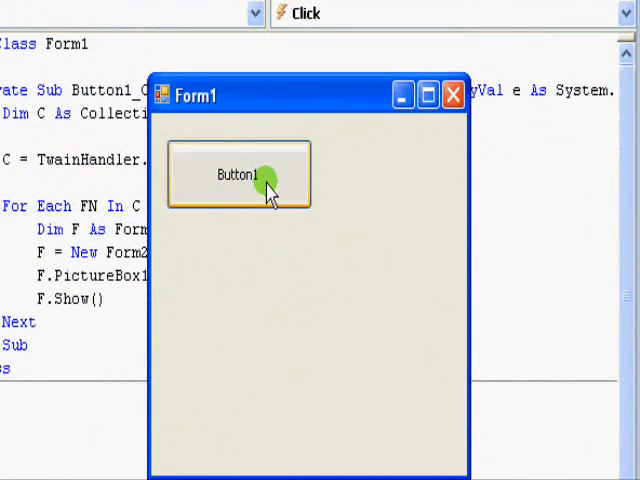
Step: Scan from the running form using the QuickCam webcam at 640x480 capture size
left_click(245, 175)
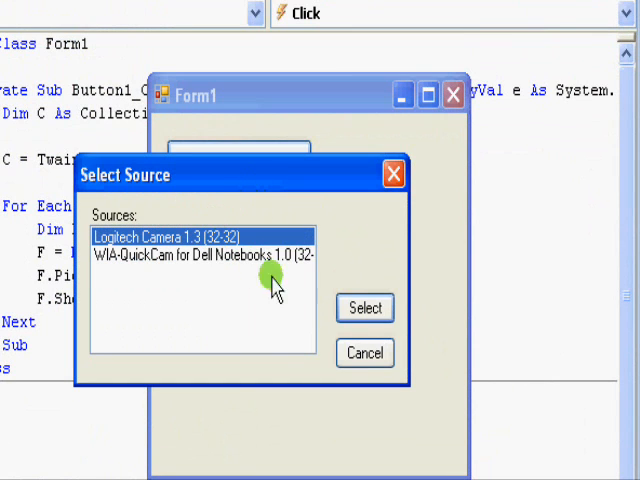
left_click(364, 308)
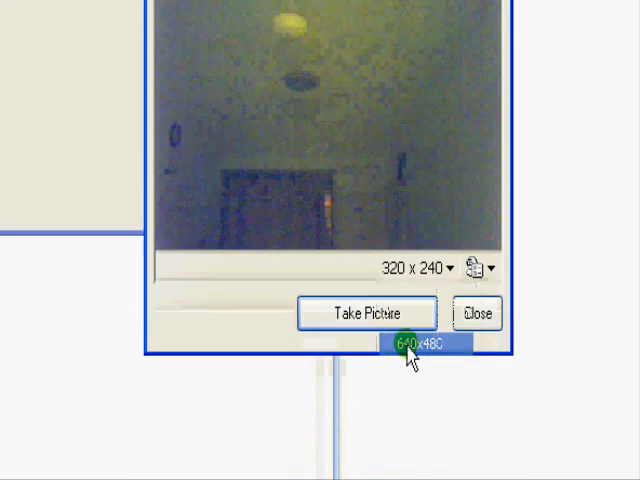
left_click(417, 342)
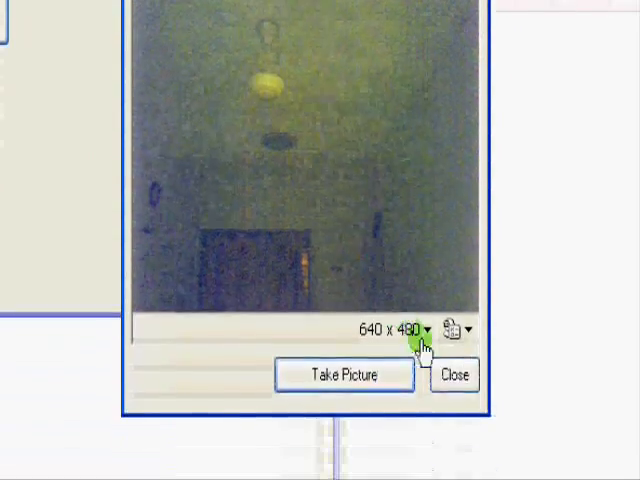
left_click(468, 328)
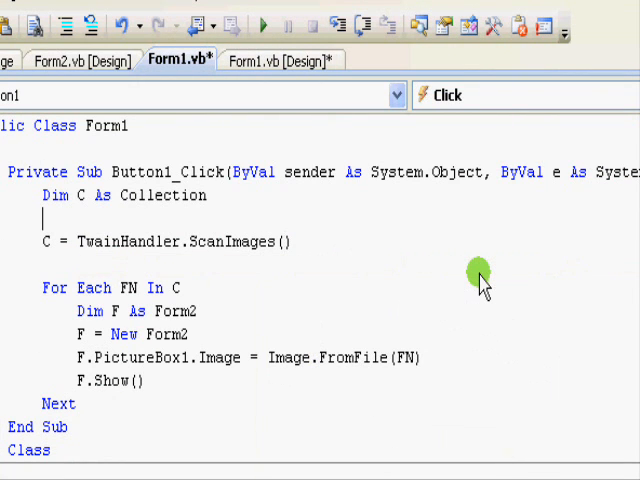
Step: Run the app, choose the Logitech camera as source, and take a picture
key("ctrl+s")
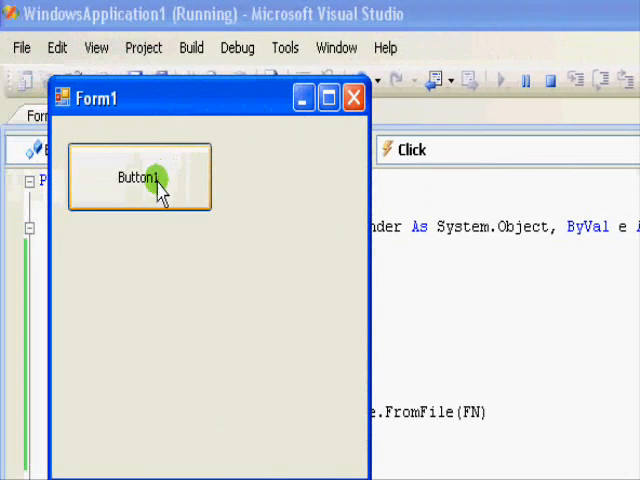
left_click(139, 178)
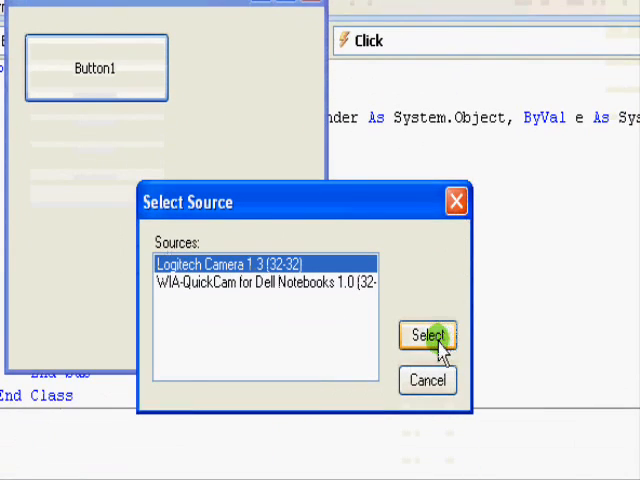
left_click(426, 336)
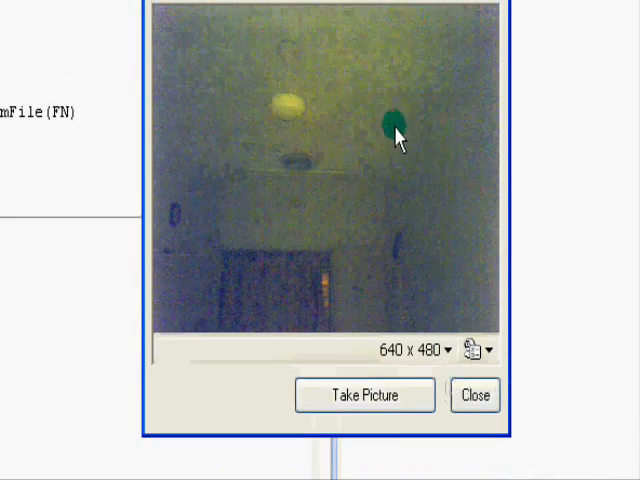
left_click(364, 341)
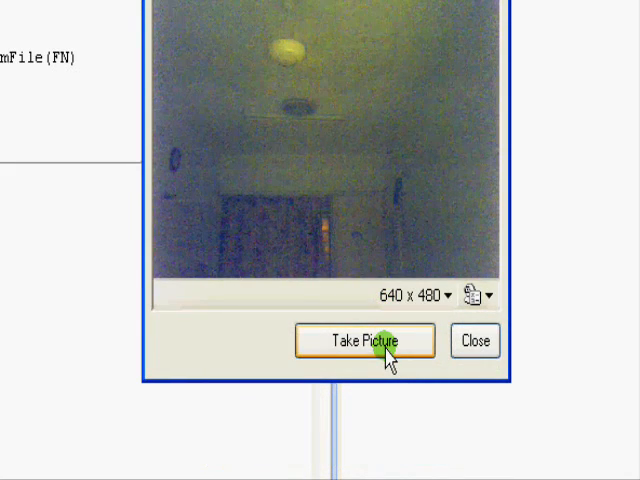
left_click(365, 341)
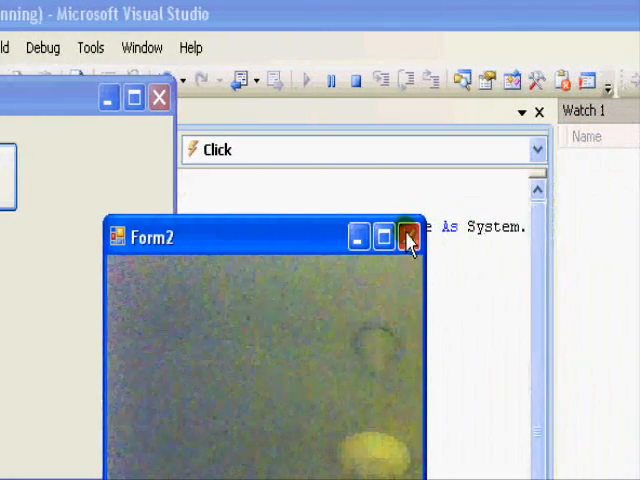
Step: Close the Form2 window displaying the captured Logitech picture
left_click(405, 236)
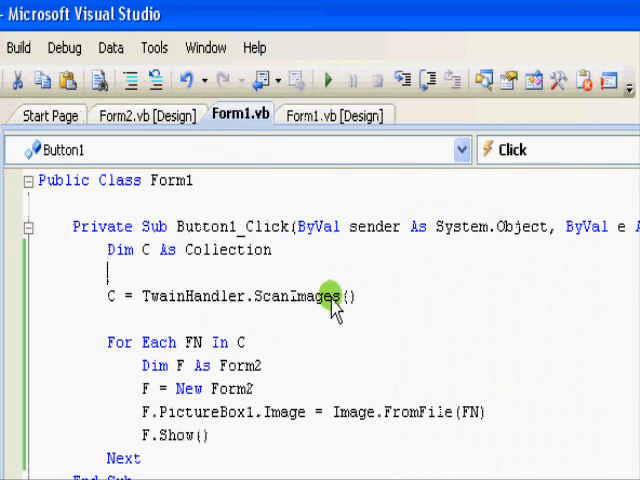
mouse_move(348, 300)
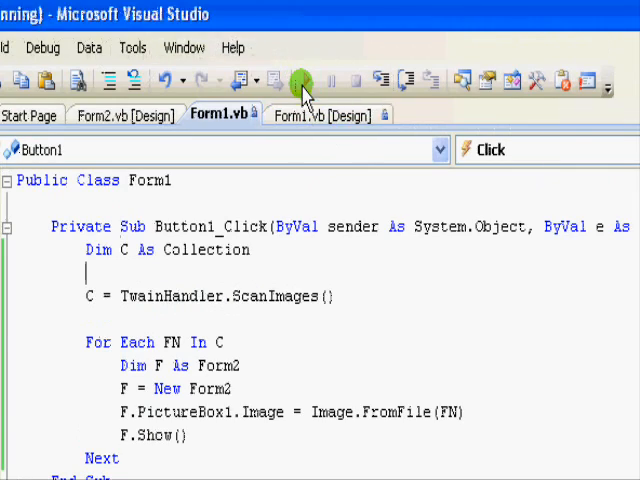
Step: Start a scan, confirm the Logitech camera, then close capture without taking a picture
left_click(300, 82)
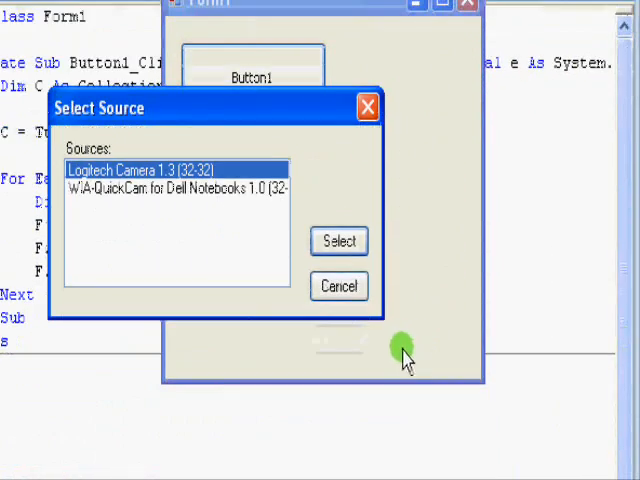
left_click(338, 241)
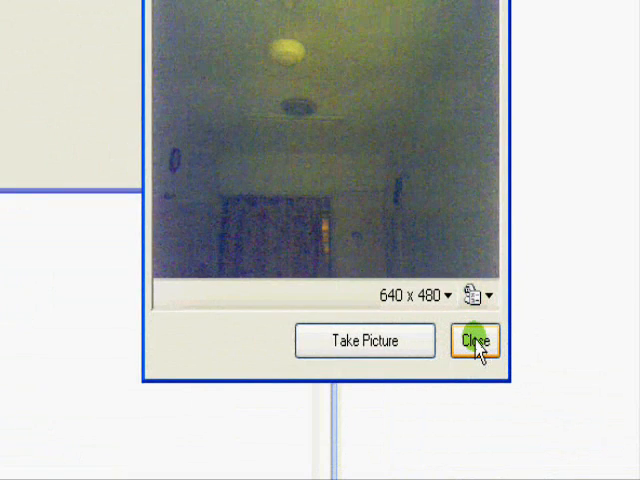
left_click(478, 342)
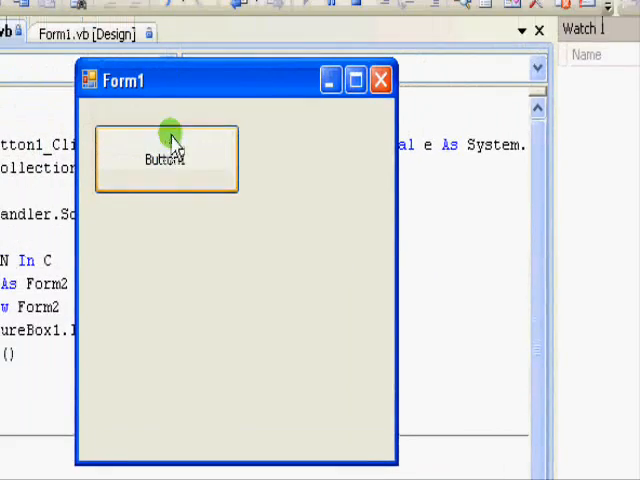